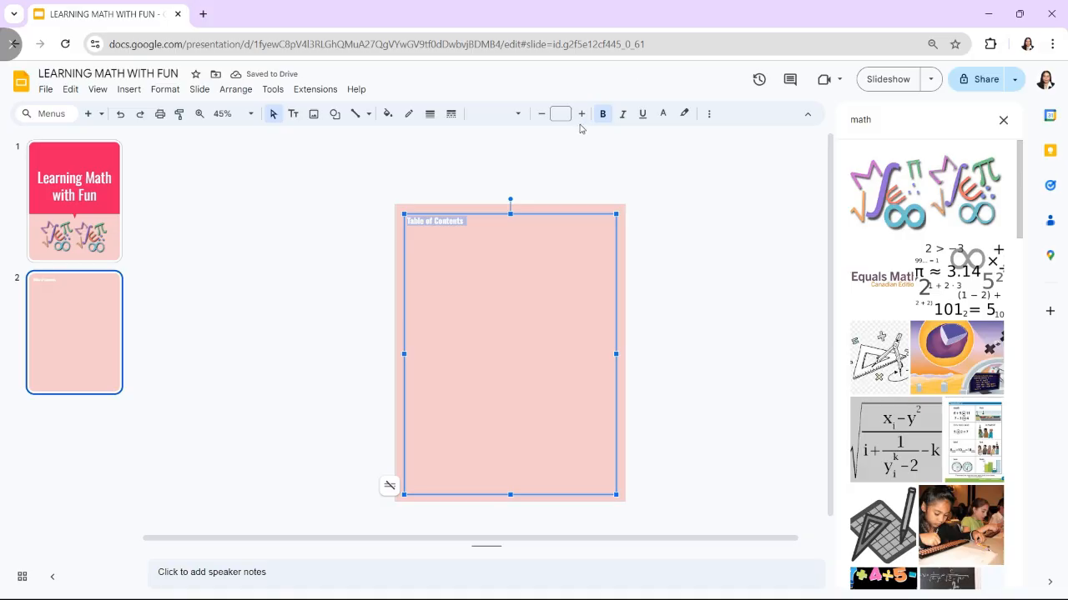
# - Leave the finished ebook and return to the Google Slides home screen
pyautogui.click(684, 113)
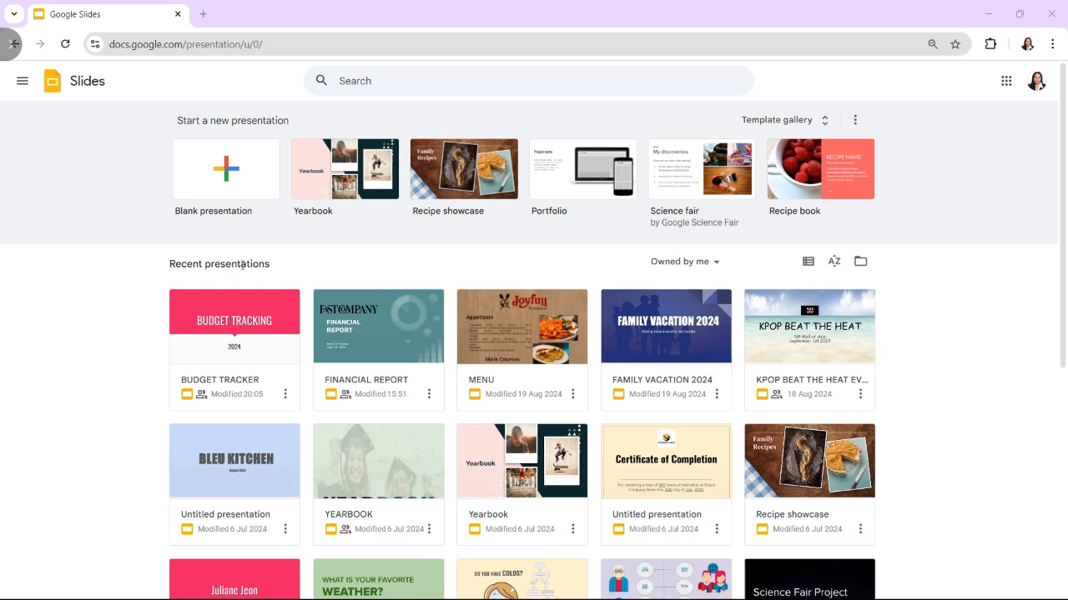
# - Create a blank presentation and rename it 'LEARNING MATH WITH FUN'
pyautogui.click(225, 170)
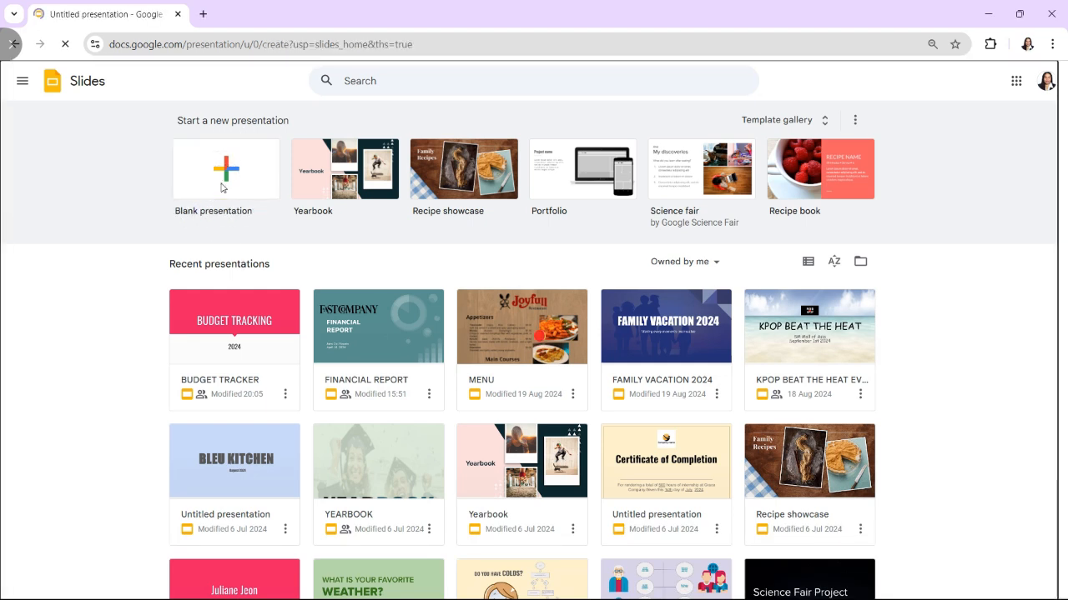
pyautogui.click(225, 169)
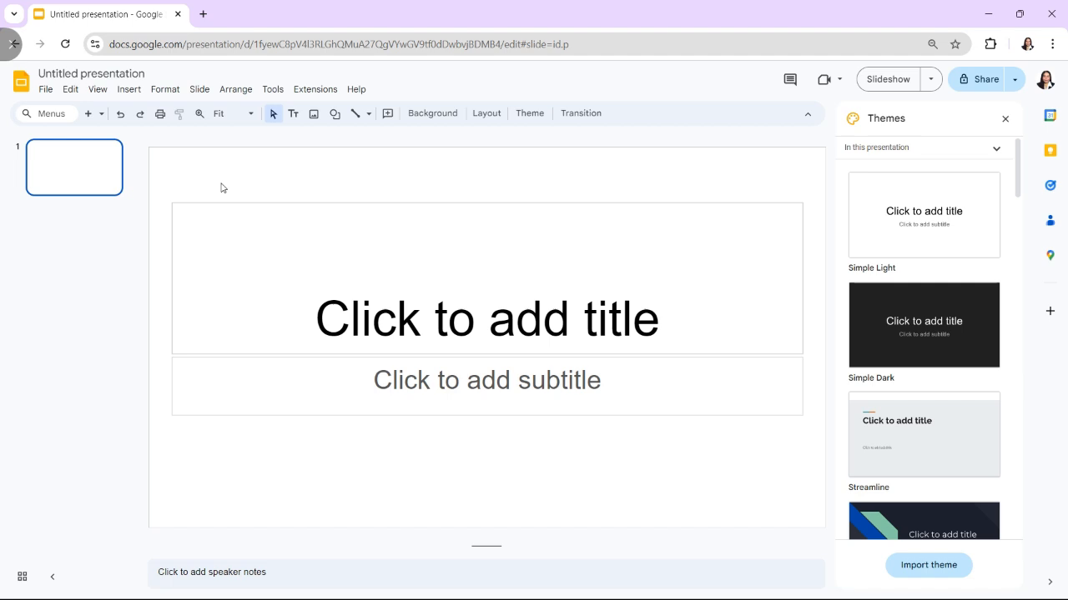
pyautogui.click(92, 73)
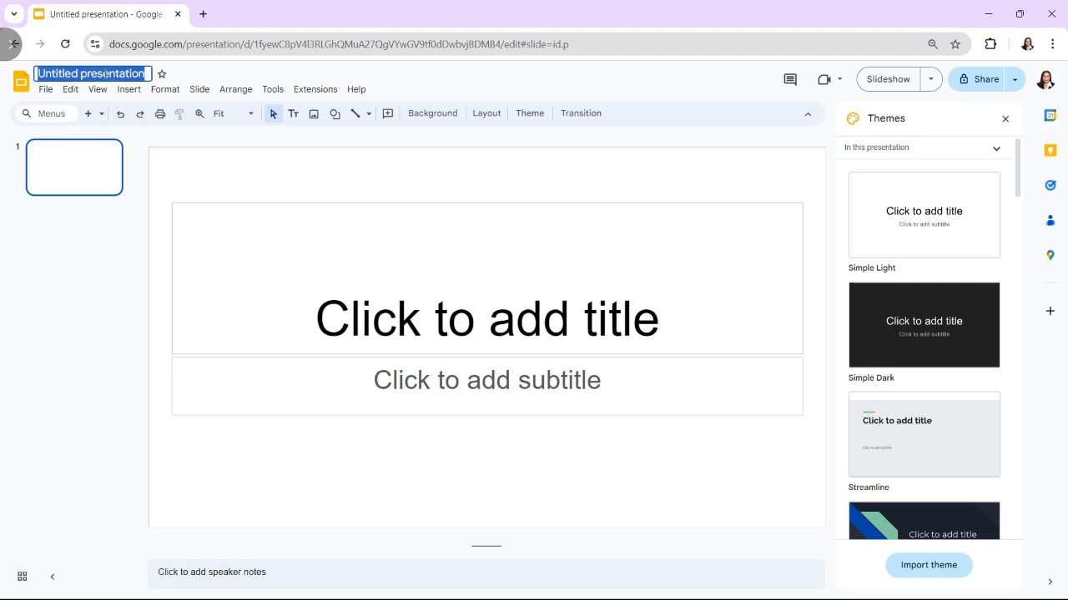
pyautogui.write('LEARNING')
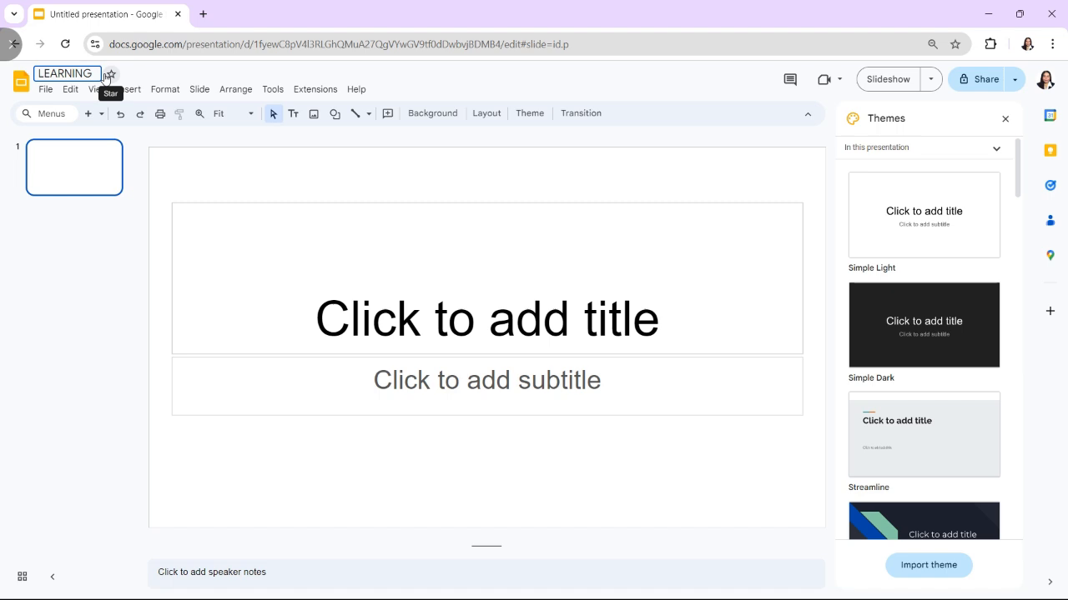
pyautogui.write('MATH WITH')
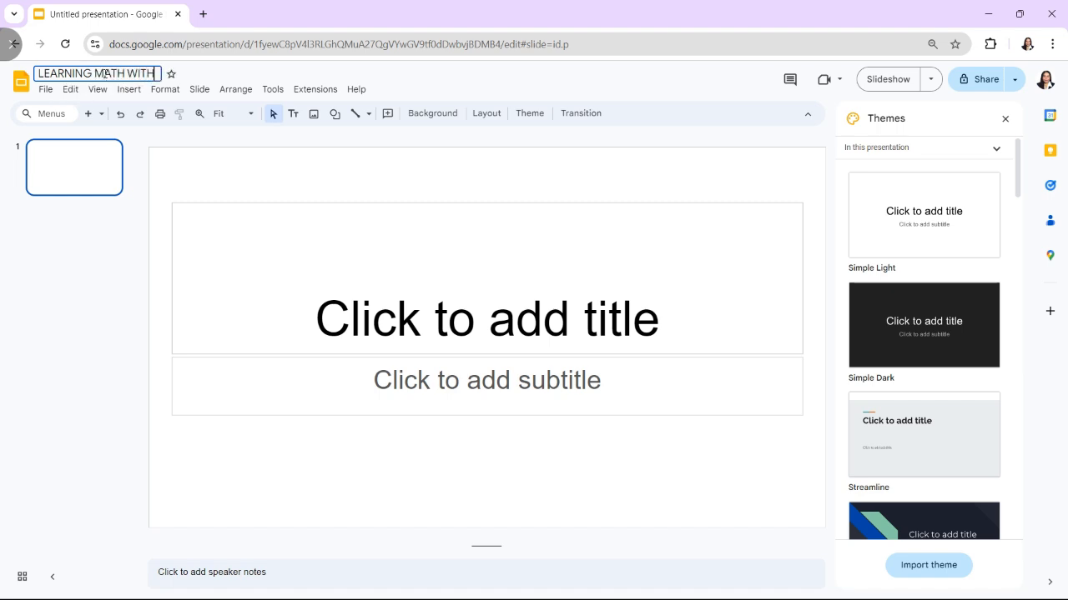
pyautogui.write('FUN')
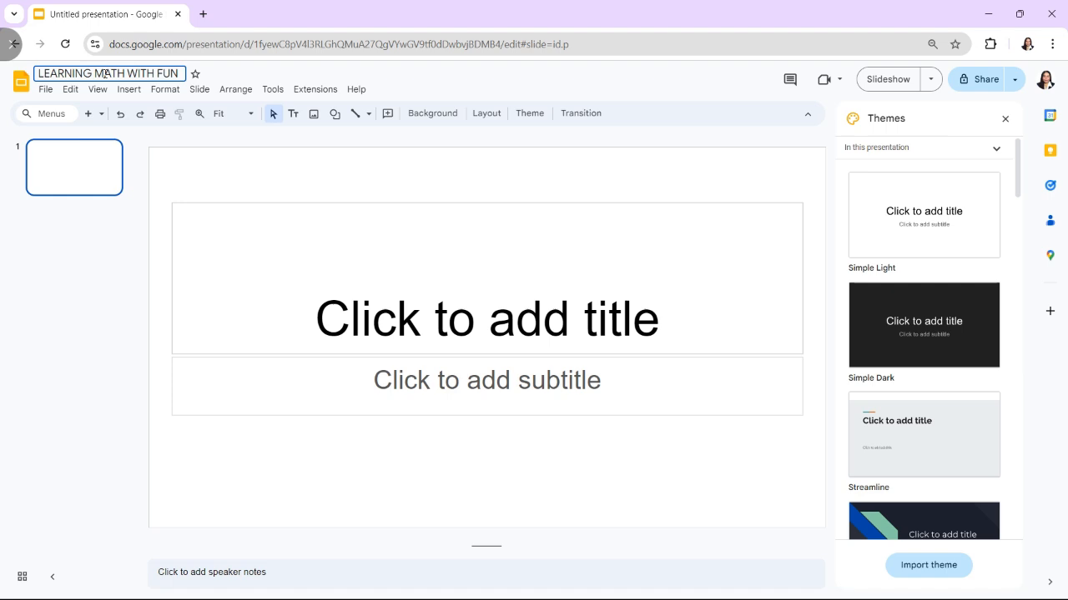
pyautogui.click(159, 195)
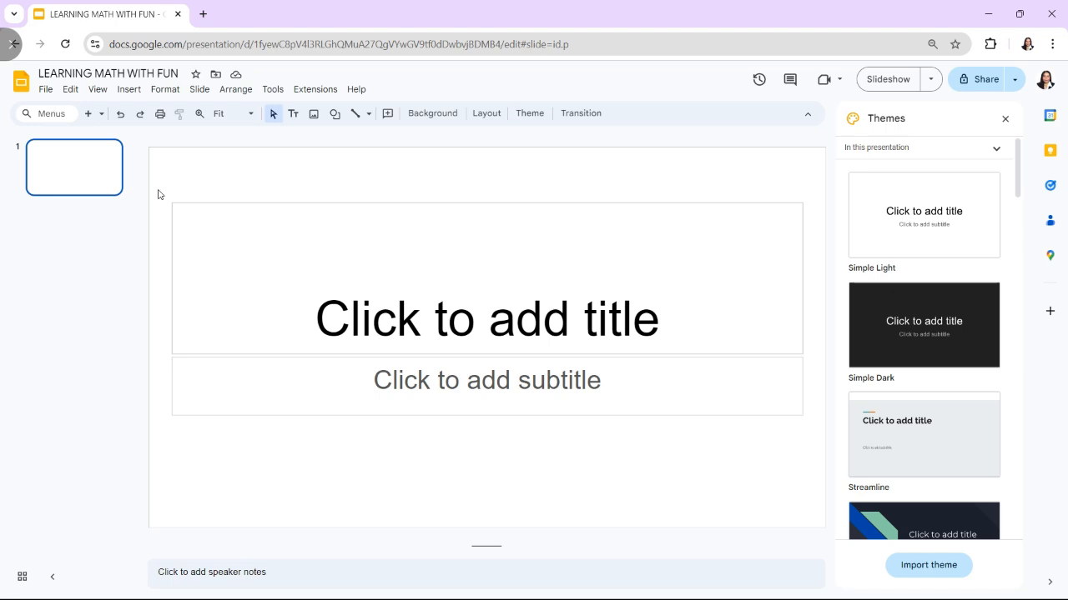
# - Set a custom 8.5 x 11 inch portrait page size and pick the Modern Writer theme
pyautogui.click(46, 89)
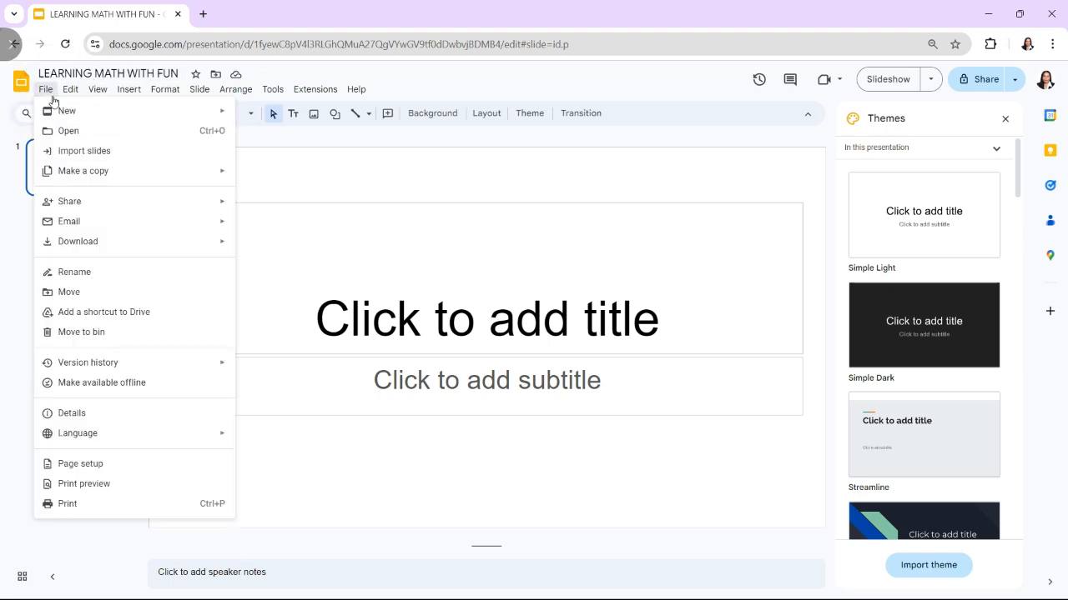
pyautogui.click(80, 464)
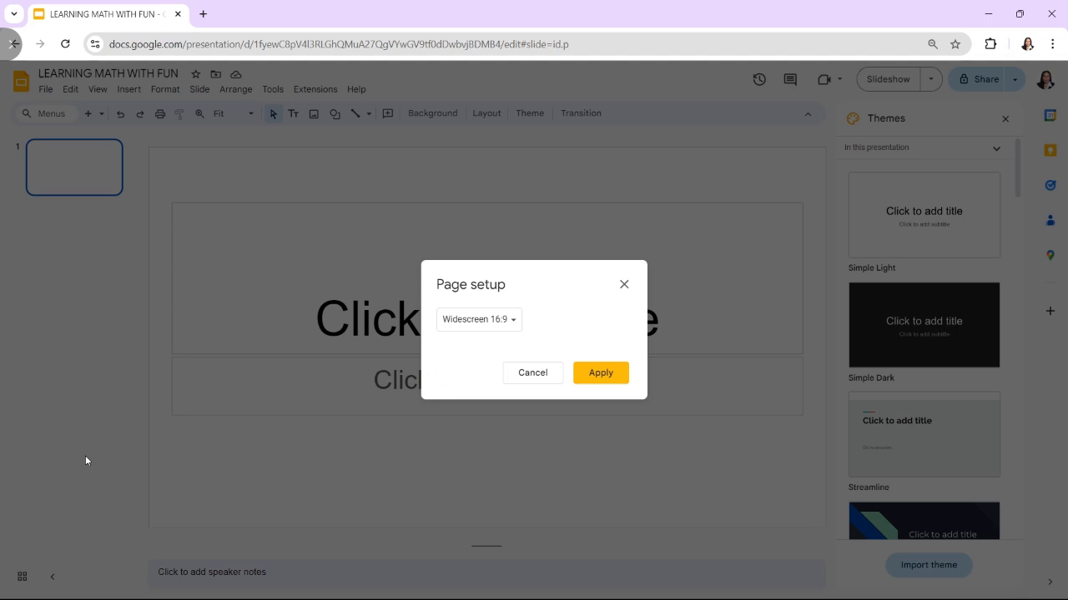
pyautogui.click(478, 318)
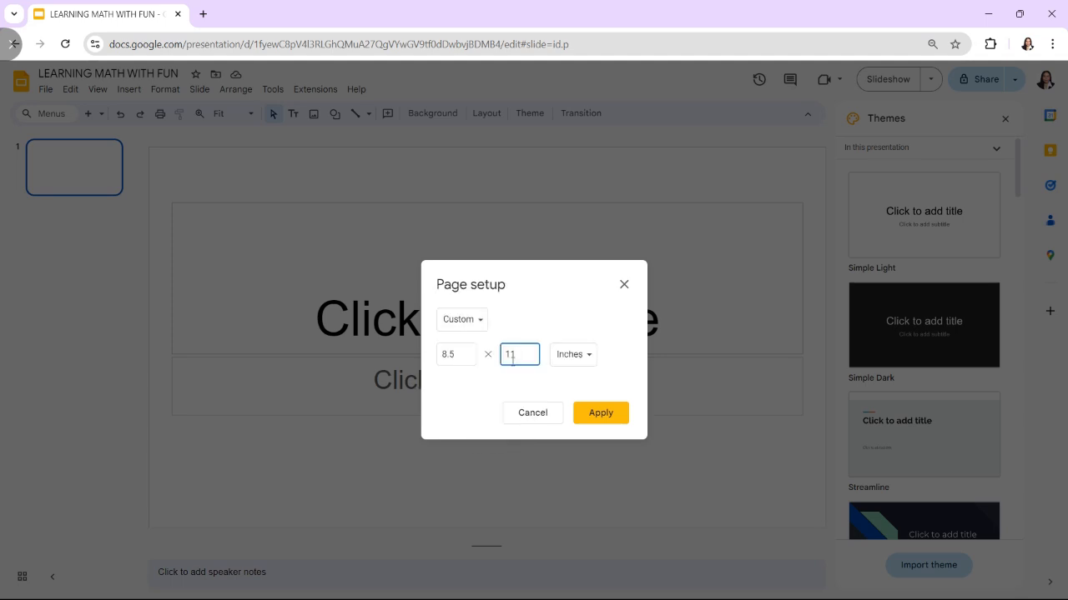
pyautogui.click(600, 412)
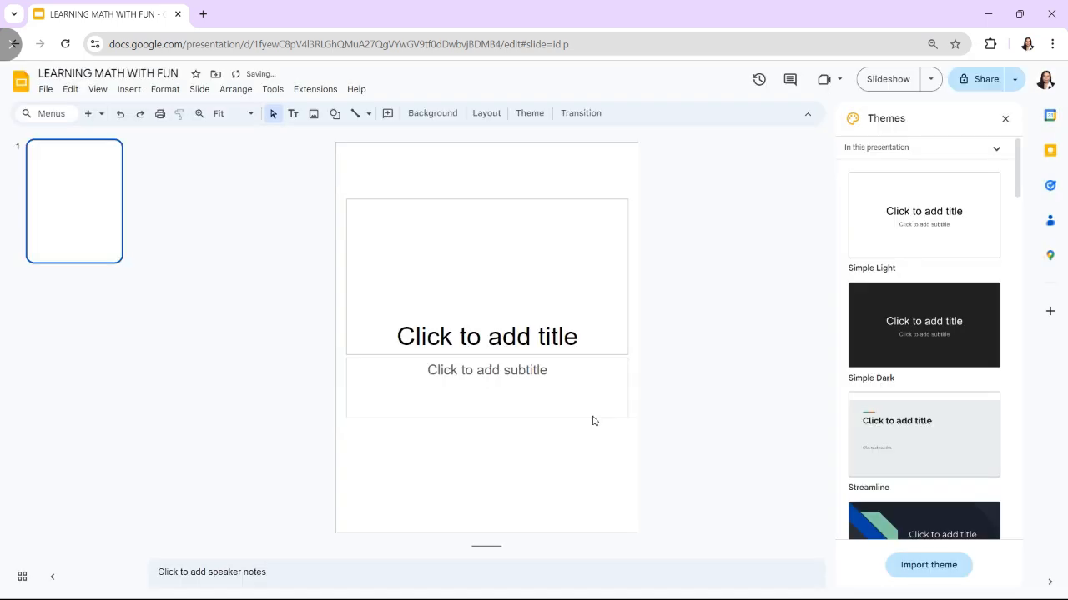
pyautogui.click(222, 113)
pyautogui.write('45')
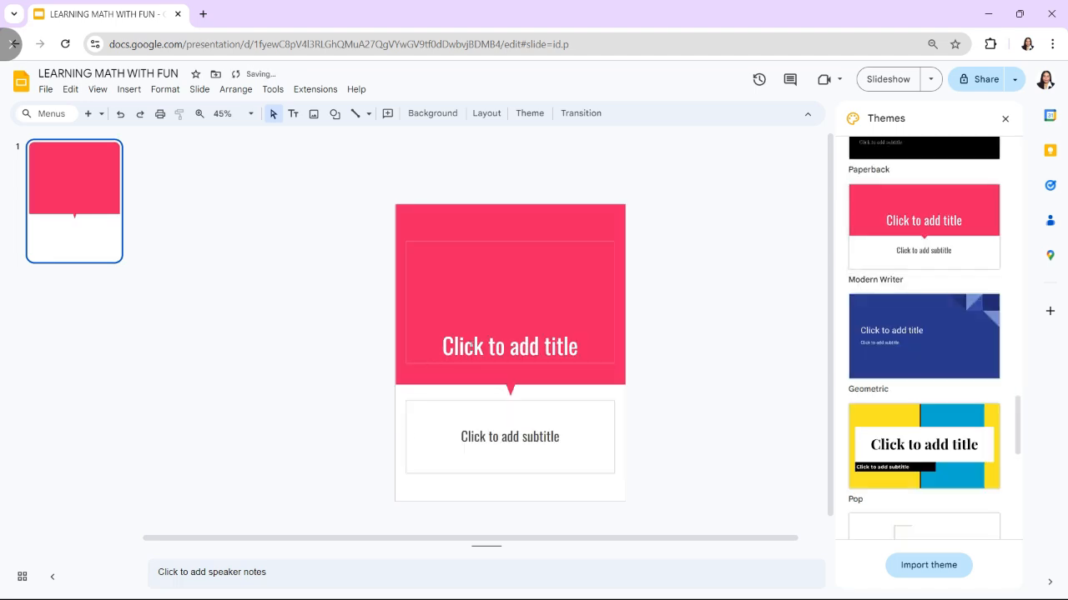
# - Enter 'Learning Math with Fun' as the cover slide title
pyautogui.write('Learning Math with Fun')
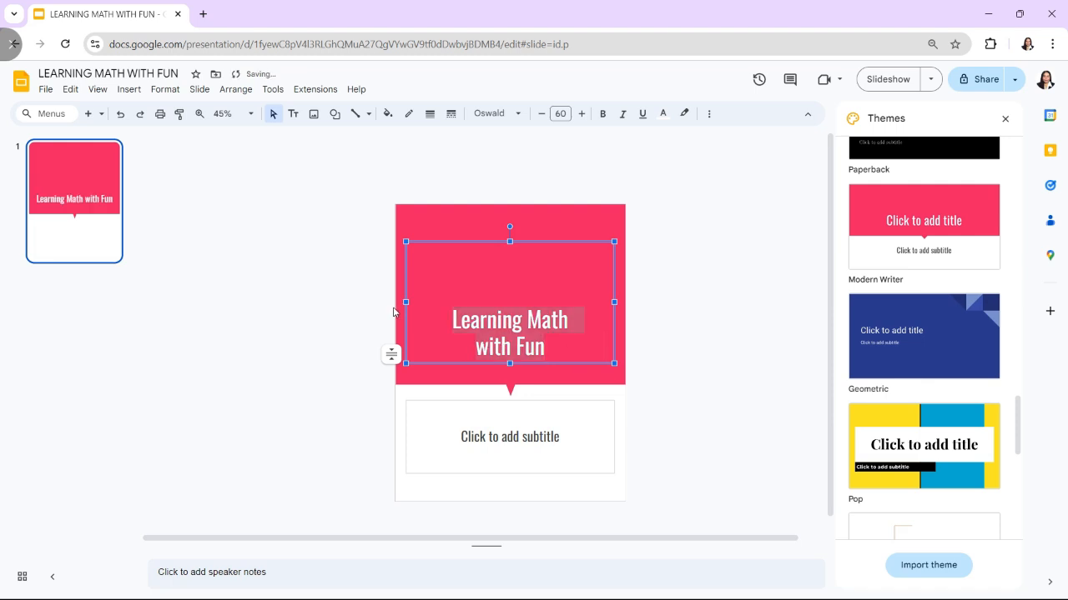
# - Change the cover slide's background colour to light pink
pyautogui.rightClick(509, 292)
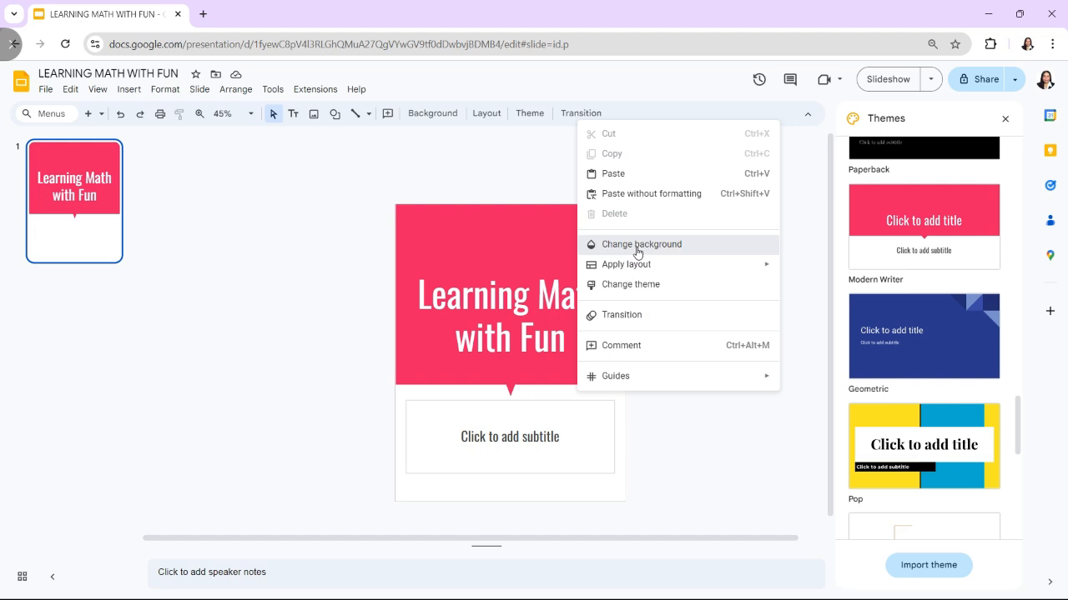
pyautogui.click(641, 243)
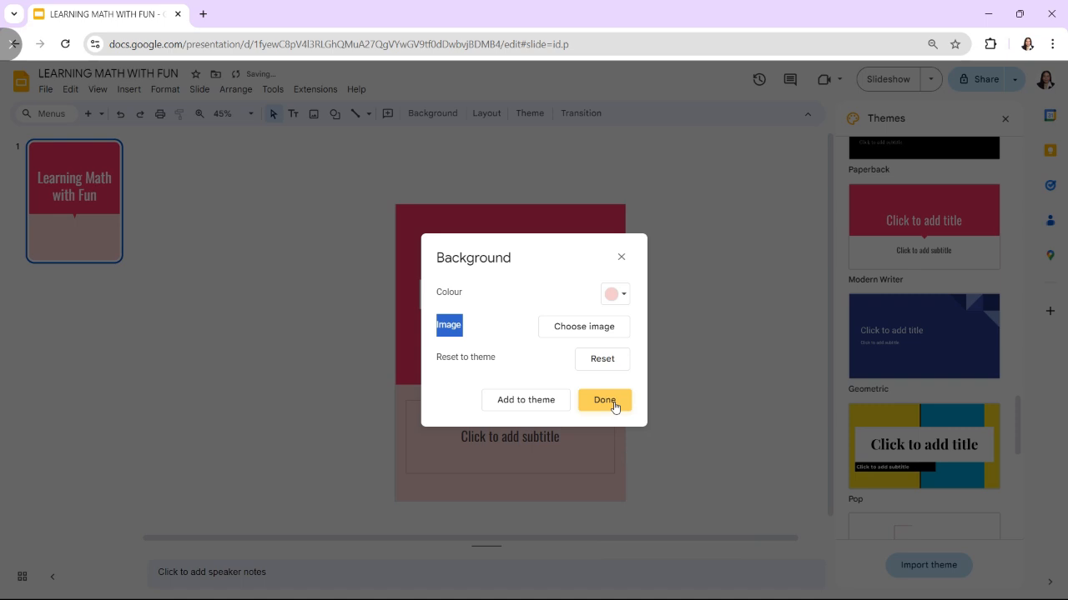
pyautogui.click(603, 400)
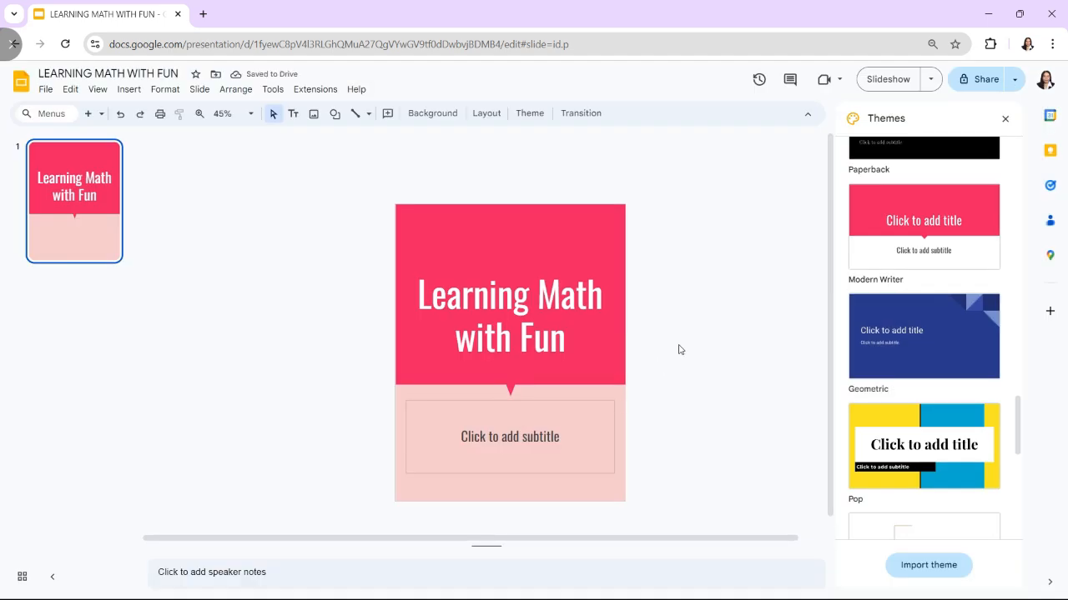
pyautogui.moveTo(155, 132)
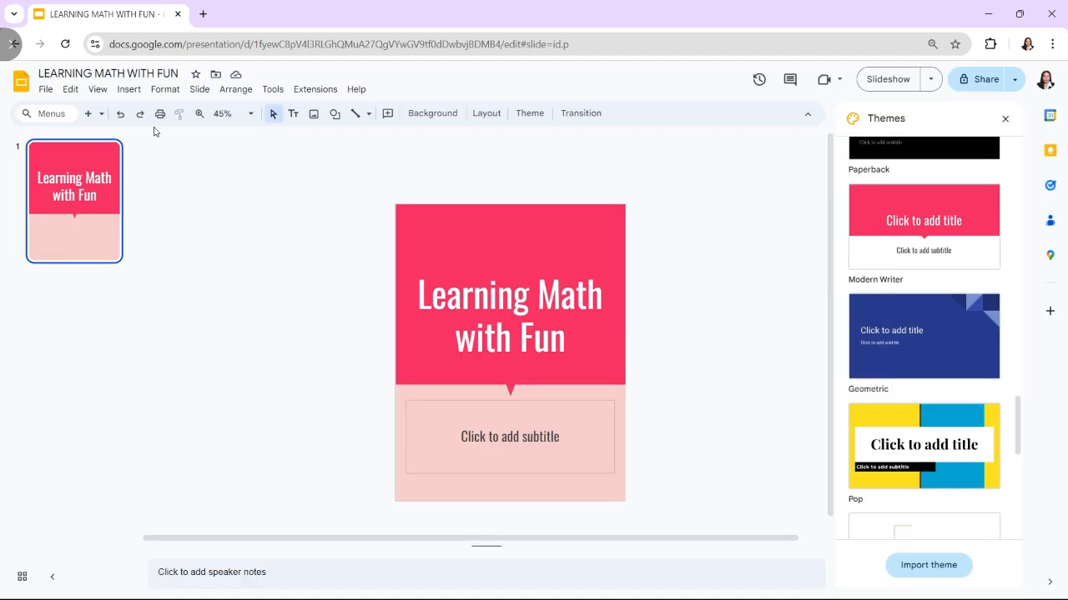
# - Search web images for 'math' and insert a math-symbol image onto the cover
pyautogui.click(129, 89)
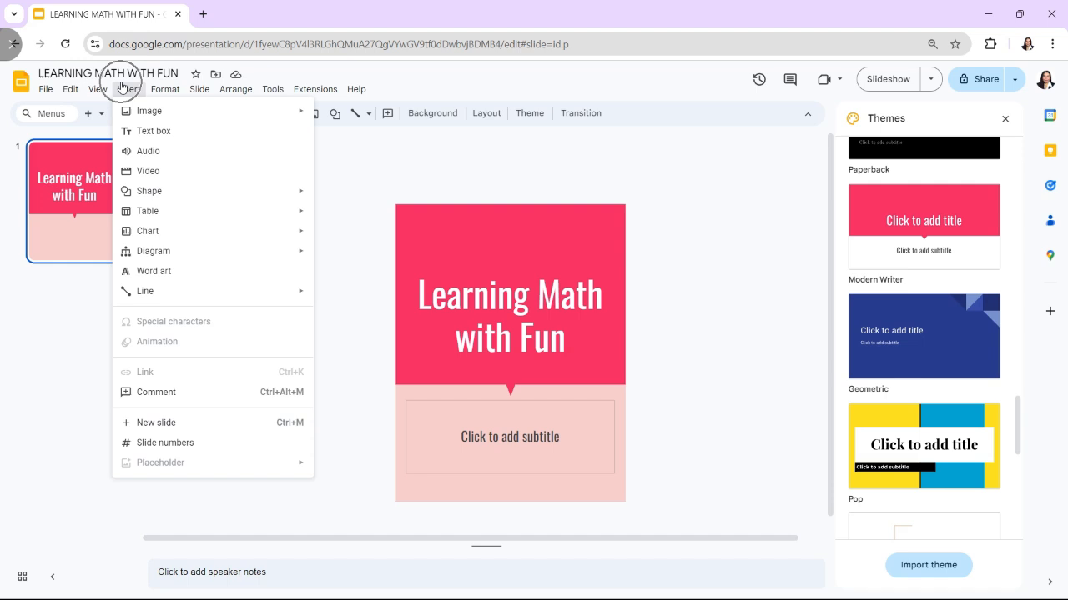
pyautogui.moveTo(149, 191)
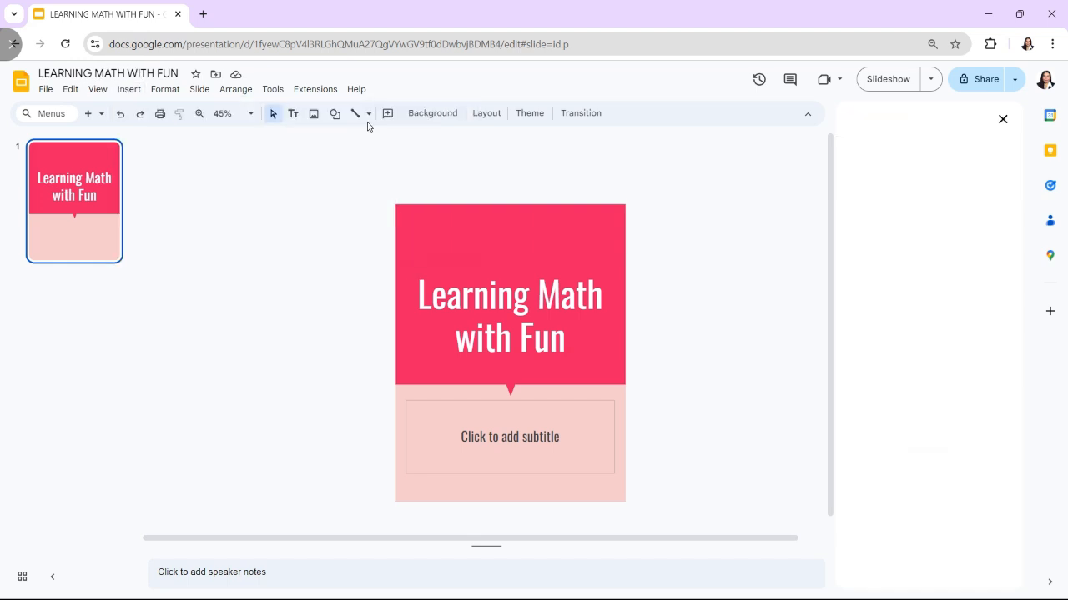
pyautogui.write('math')
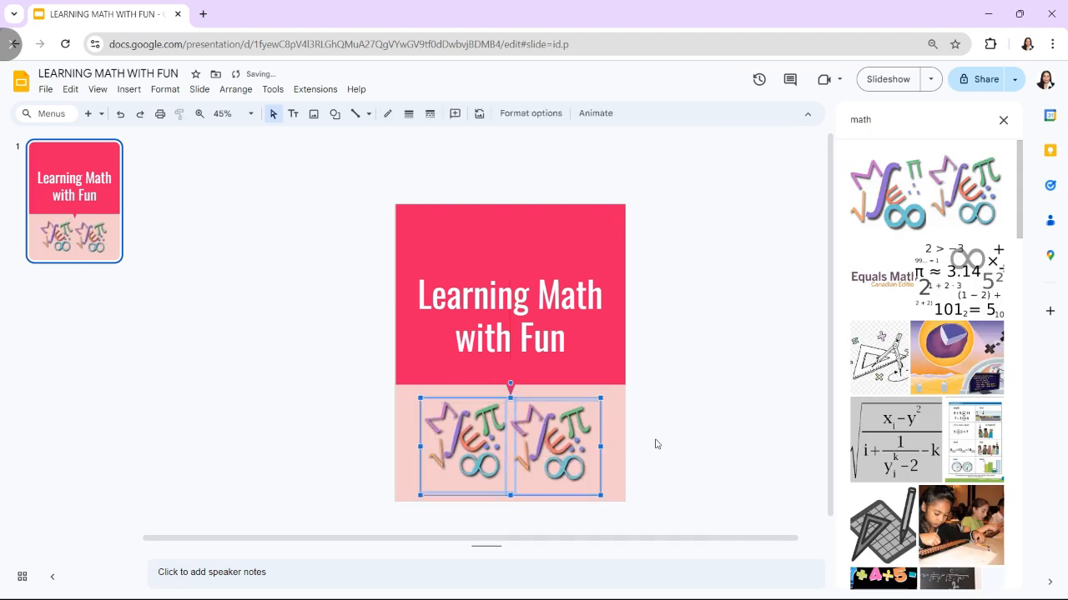
pyautogui.click(655, 444)
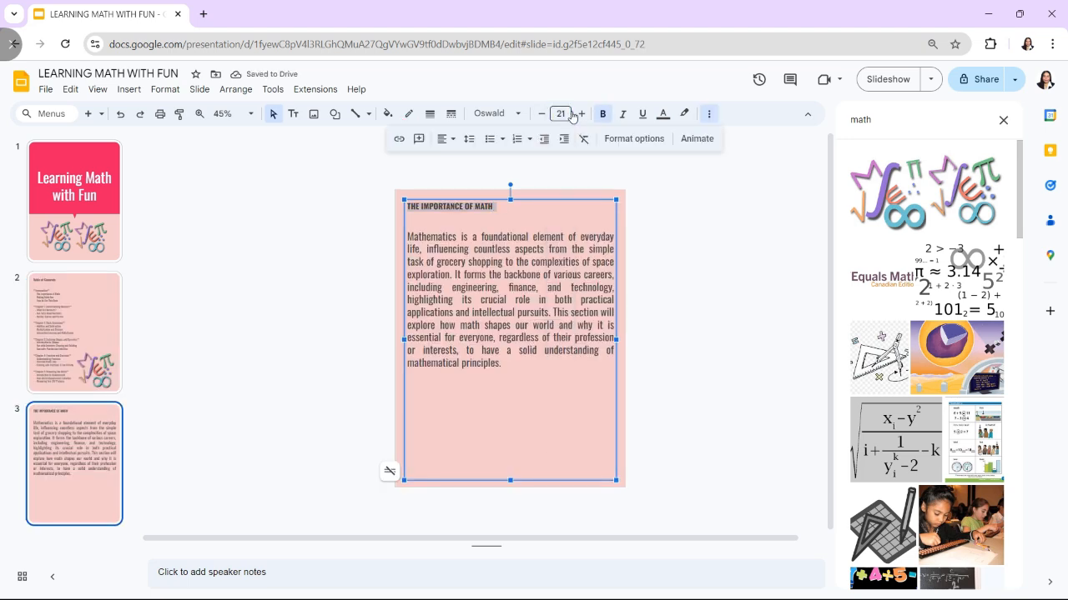
# - Increase the font size of the 'THE IMPORTANCE OF MATH' heading by two steps
pyautogui.click(580, 114)
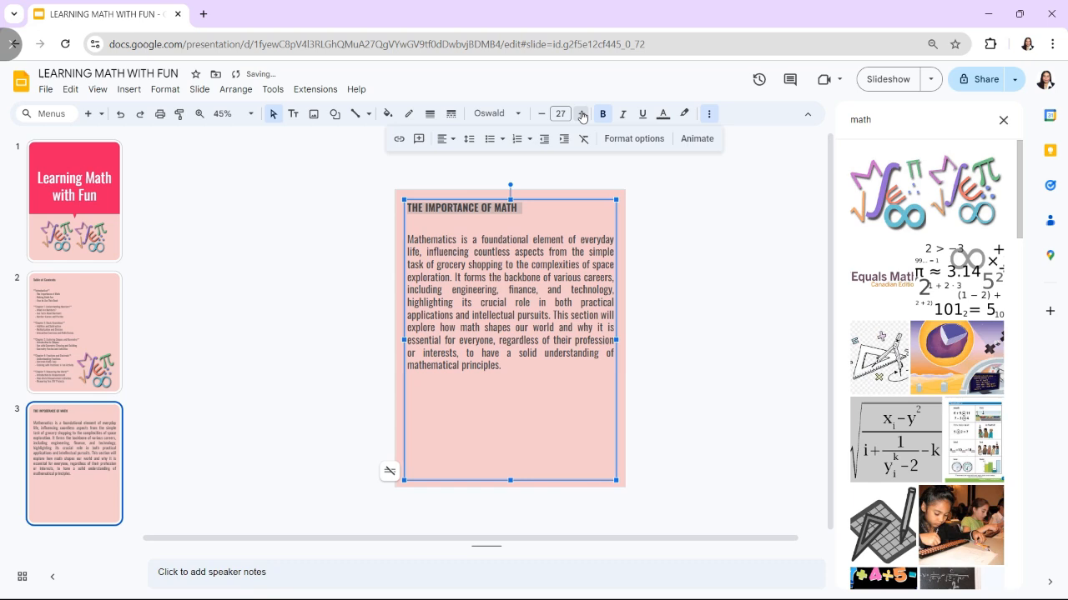
pyautogui.click(581, 114)
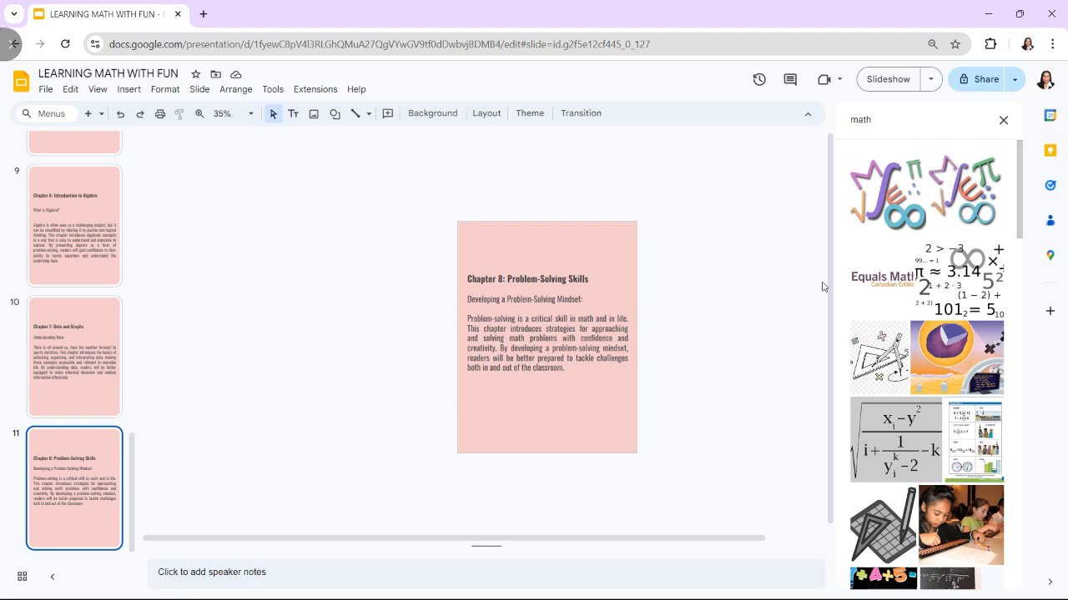
# - Select slide 2, the Table of Contents page
pyautogui.click(74, 333)
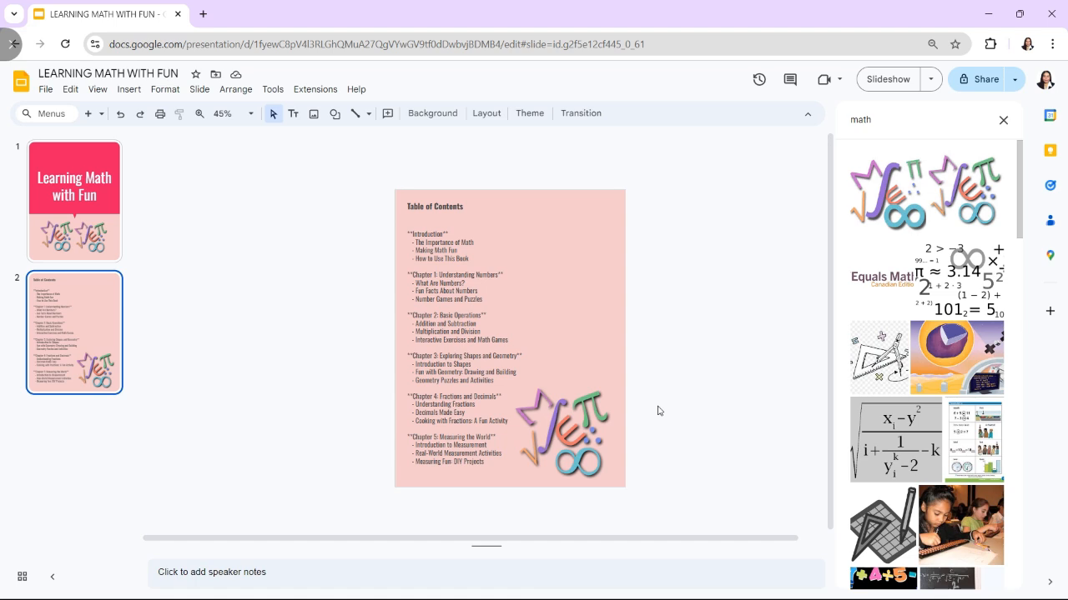
# - Add a hyperlink to the selected contents line from the Insert menu
pyautogui.click(128, 90)
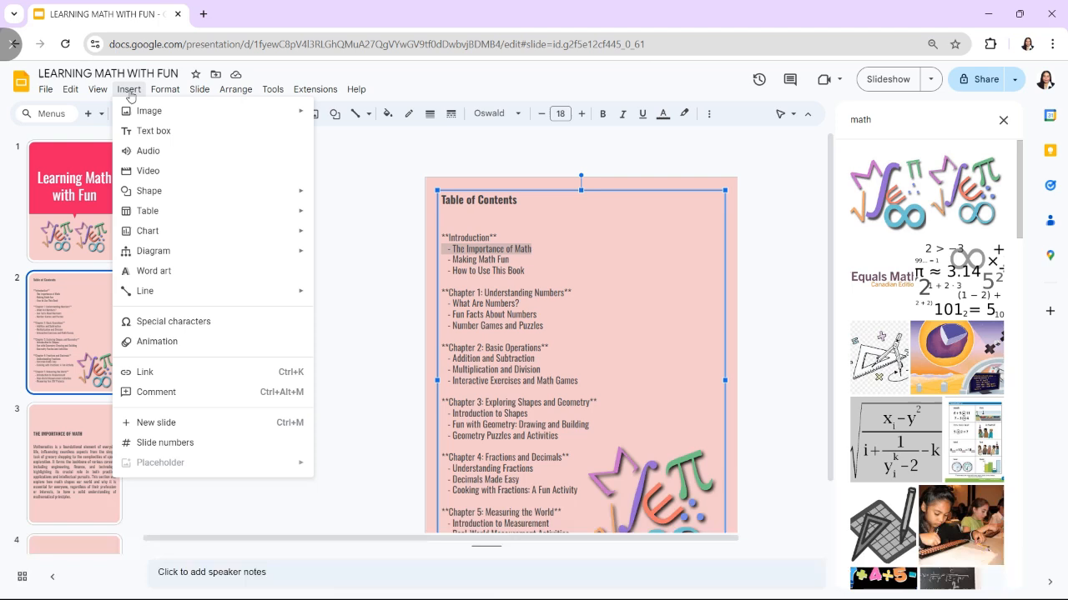
pyautogui.moveTo(199, 341)
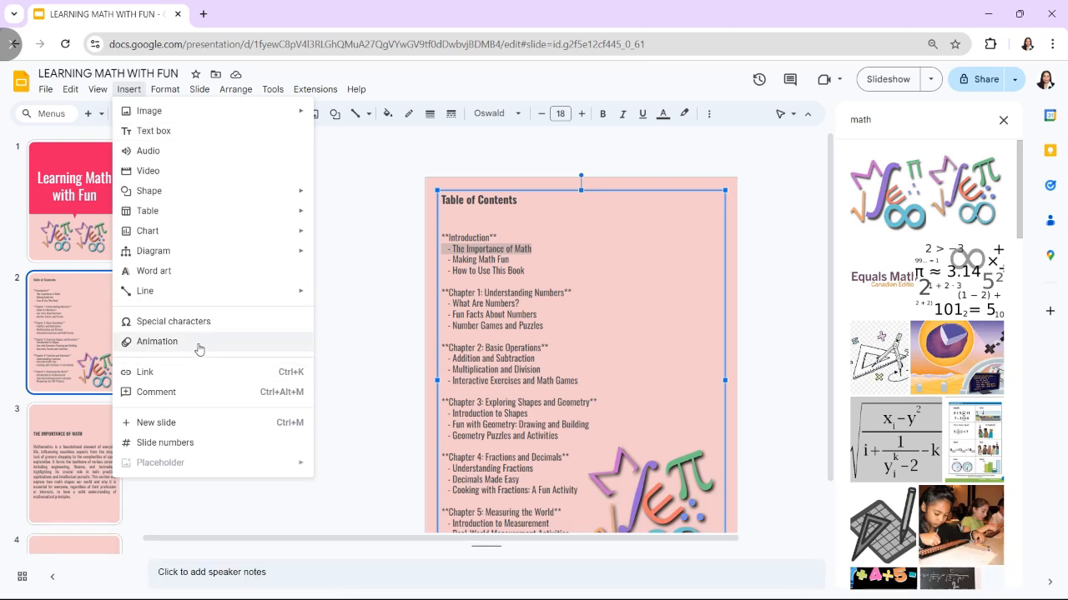
pyautogui.click(145, 372)
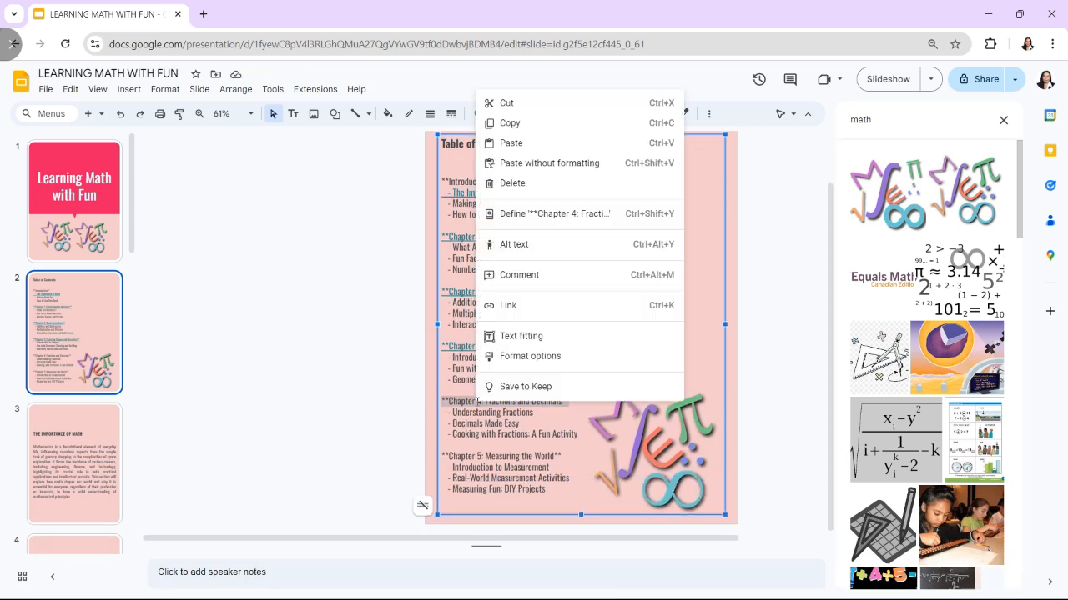
pyautogui.moveTo(514, 305)
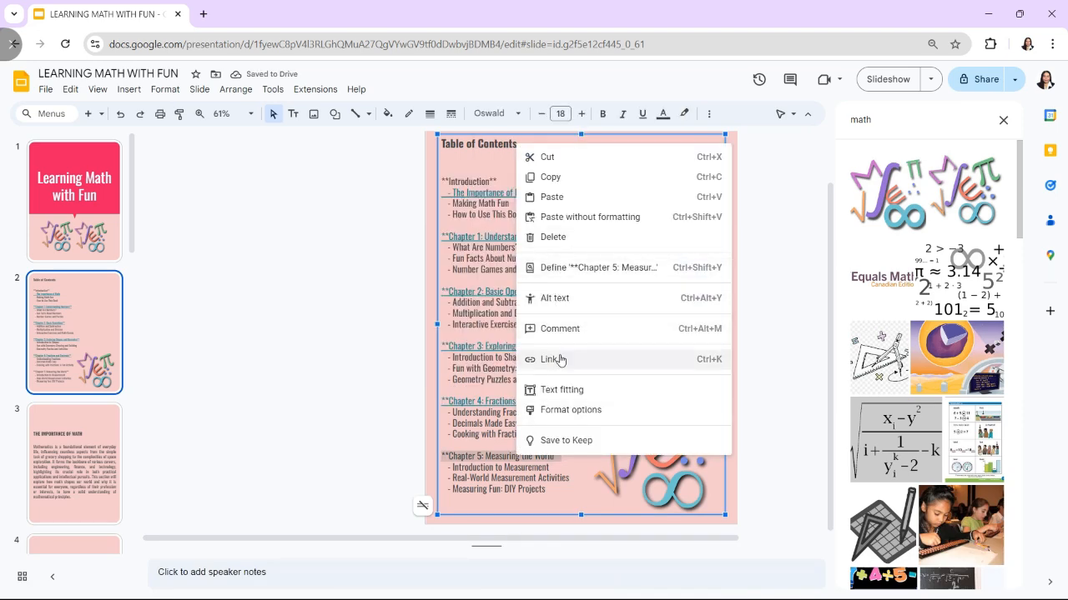
# - Begin linking the Chapter 5 contents heading to its slide
pyautogui.click(548, 359)
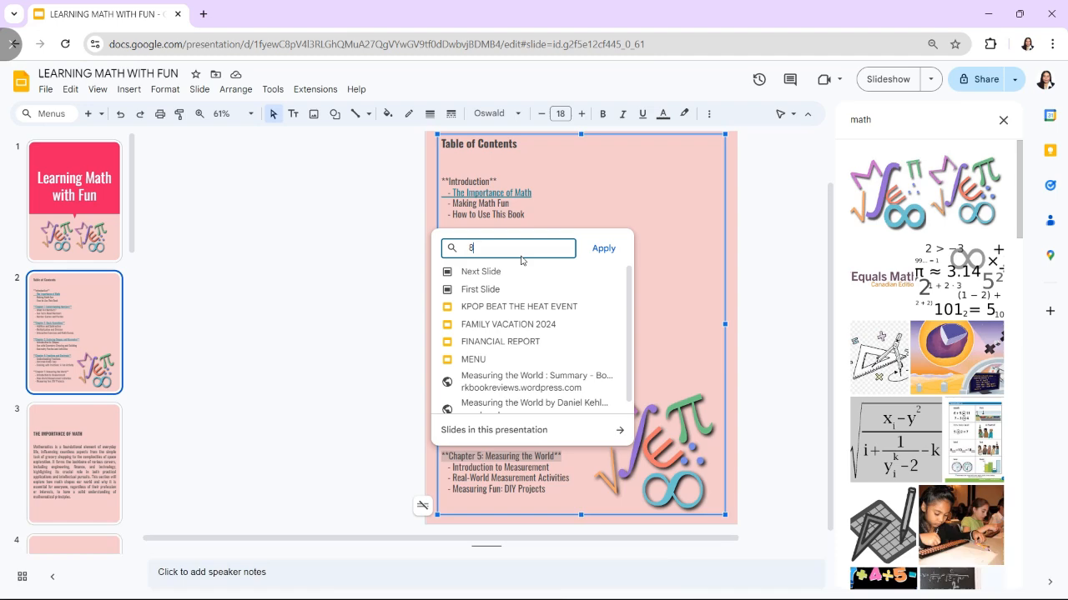